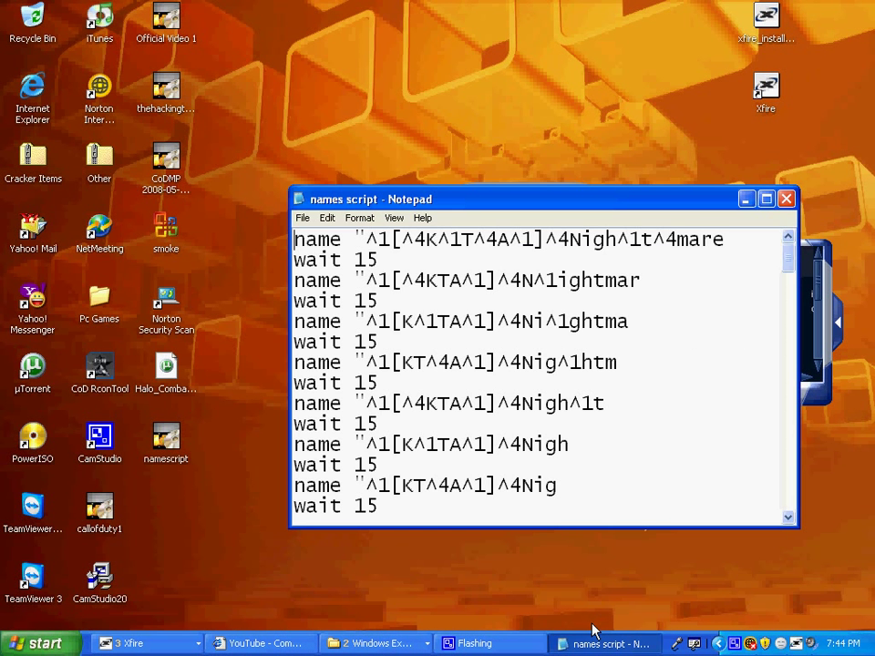
pyautogui.moveTo(517, 581)
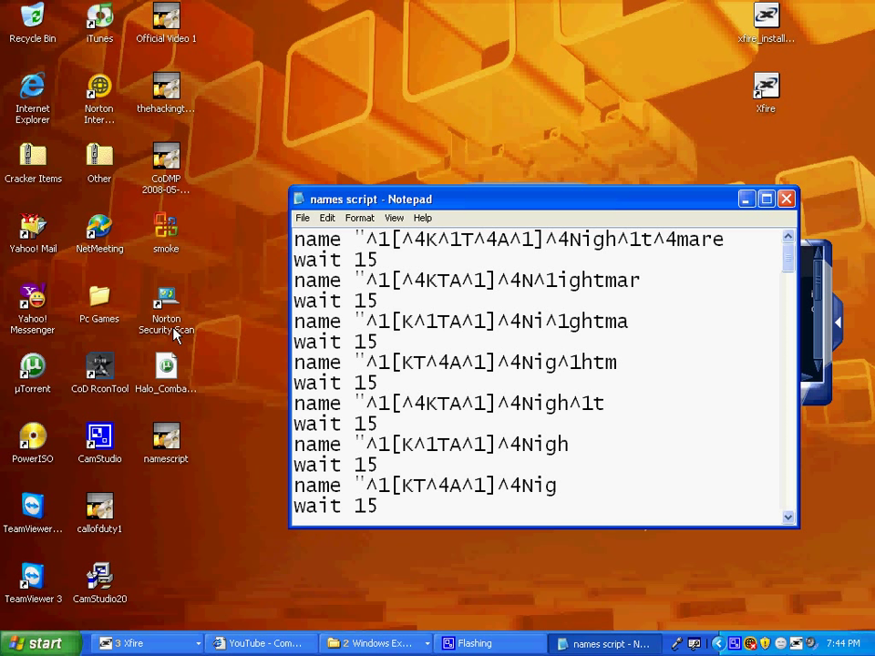
pyautogui.moveTo(355, 308)
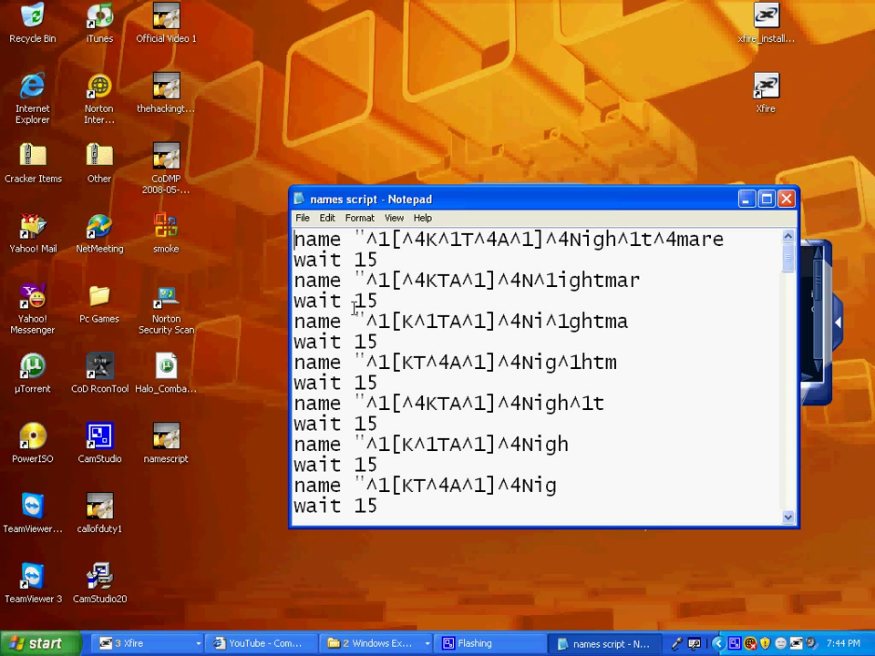
# Step: Review the alternating name and wait 15 lines, then bring up the File menu
pyautogui.scroll(-3)
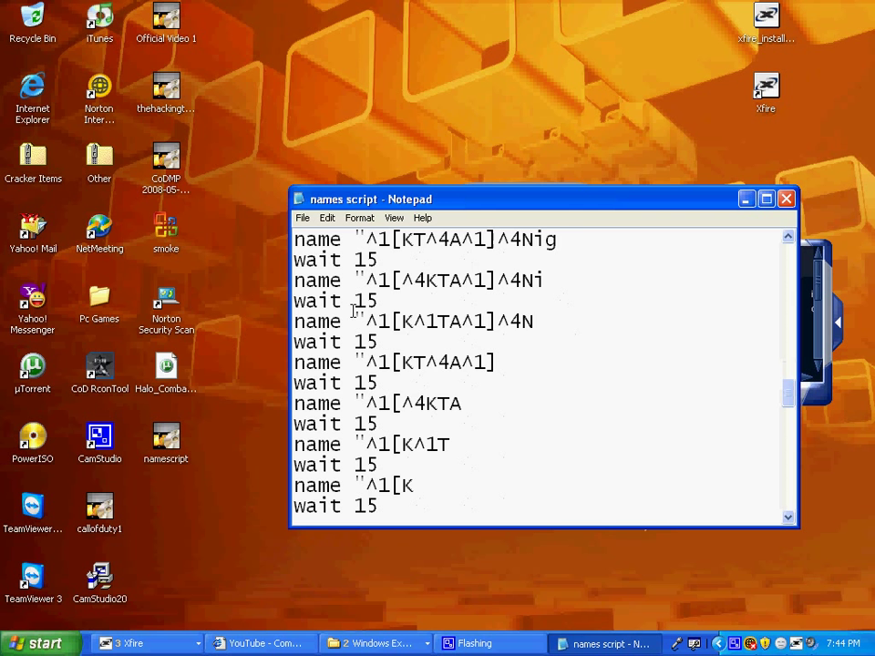
pyautogui.scroll(-3)
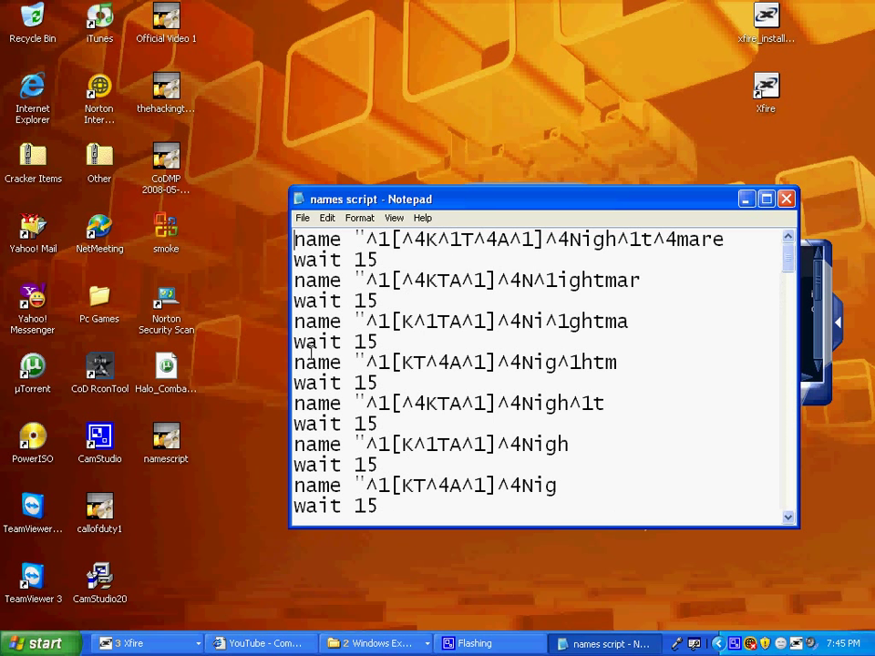
pyautogui.scroll(-3)
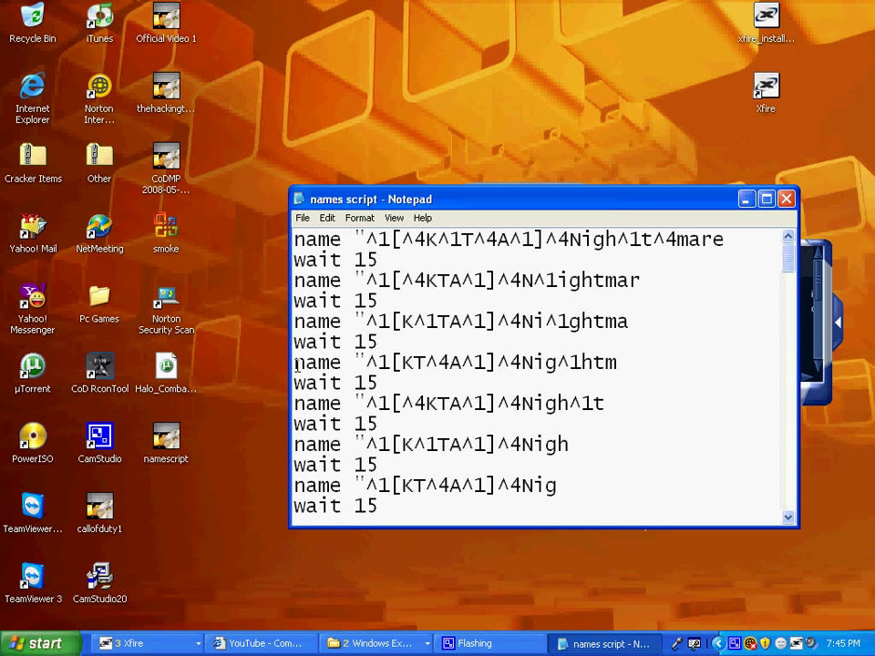
pyautogui.moveTo(317, 310)
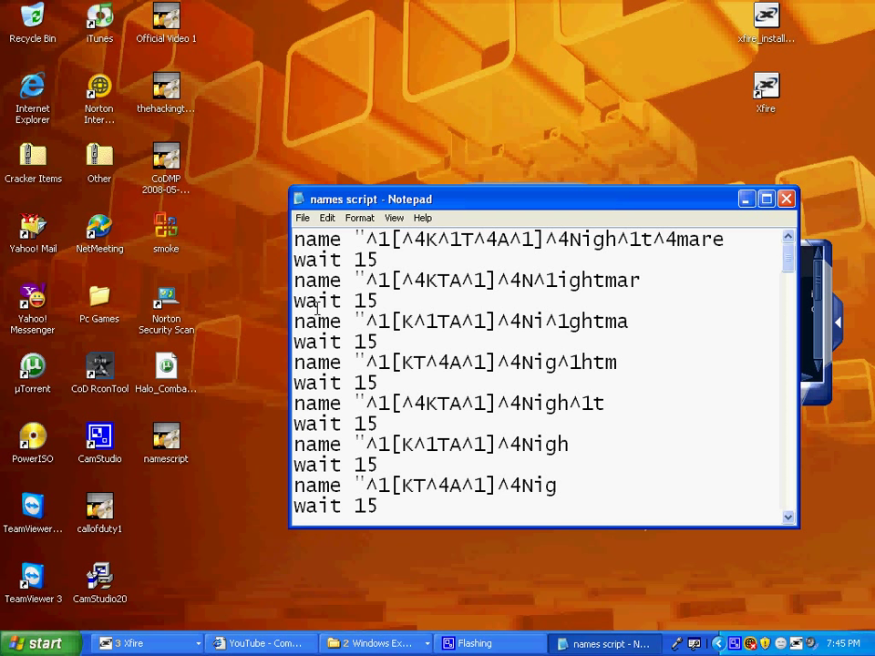
pyautogui.click(303, 217)
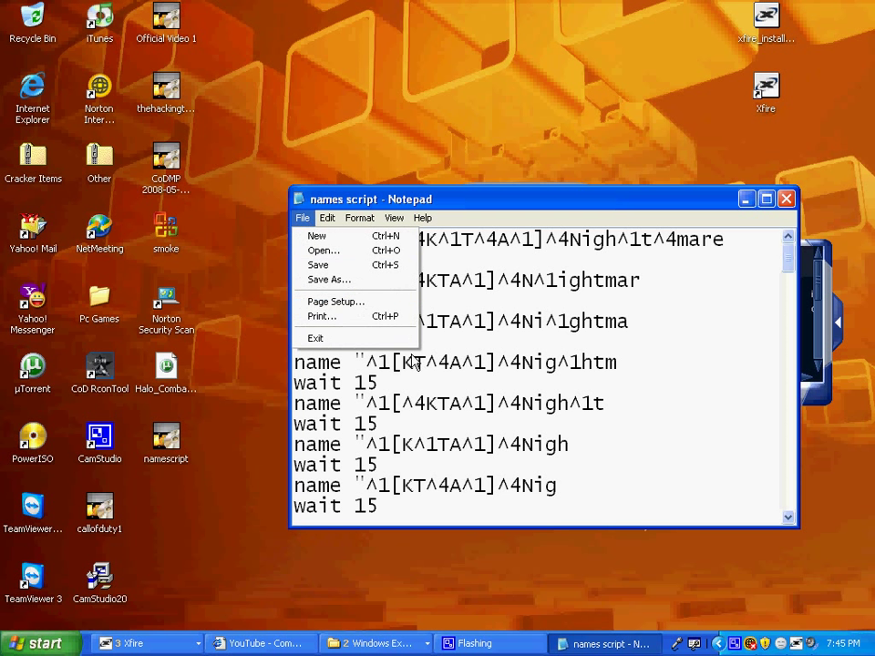
# Step: Save the script as 'names script.cfg' in the Pc Games folder via Save As
pyautogui.click(536, 455)
pyautogui.write('names script.cf')
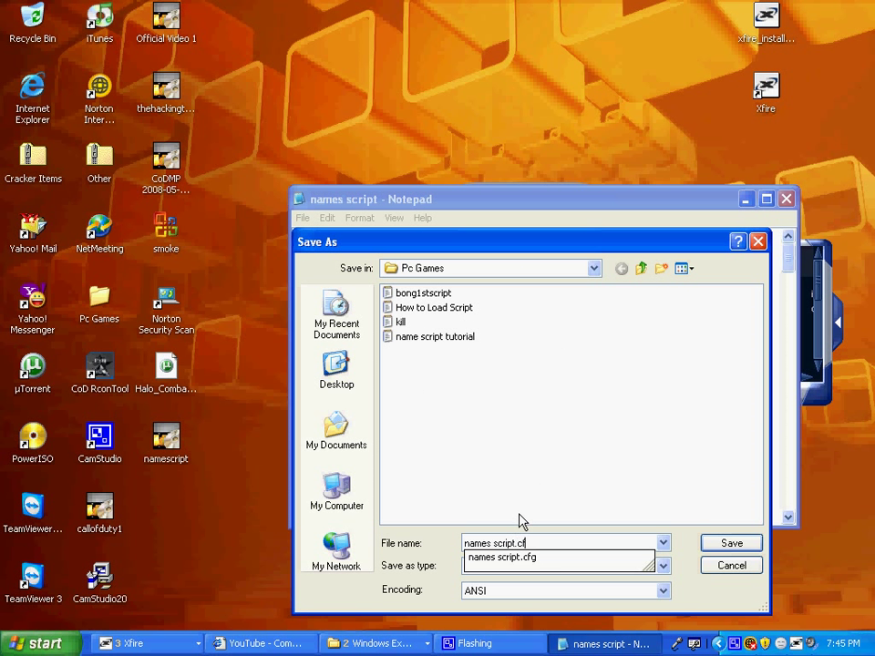
pyautogui.click(729, 543)
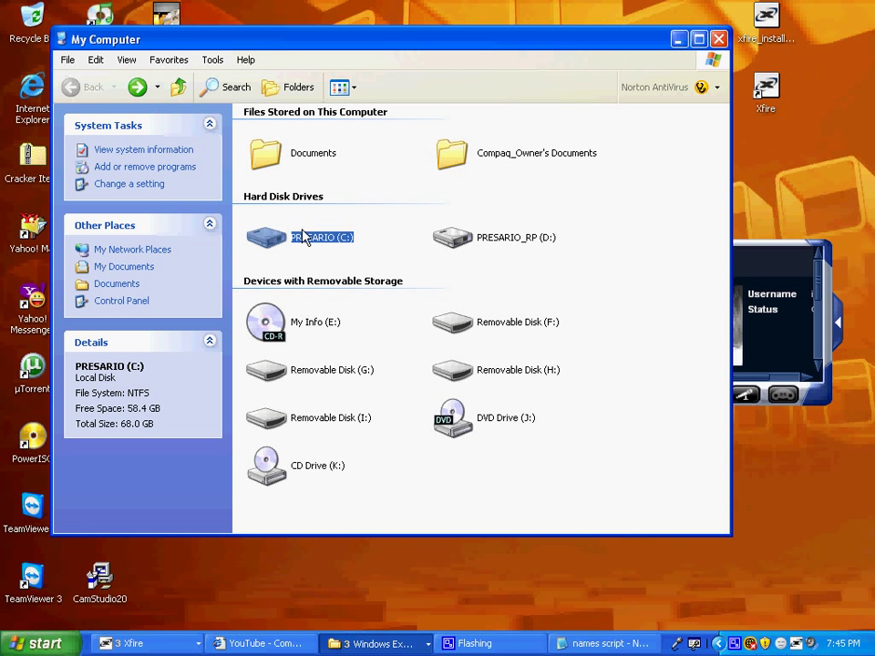
# Step: Browse C: to the Call of Duty Main folder and open Pc Games beside it
pyautogui.doubleClick(321, 237)
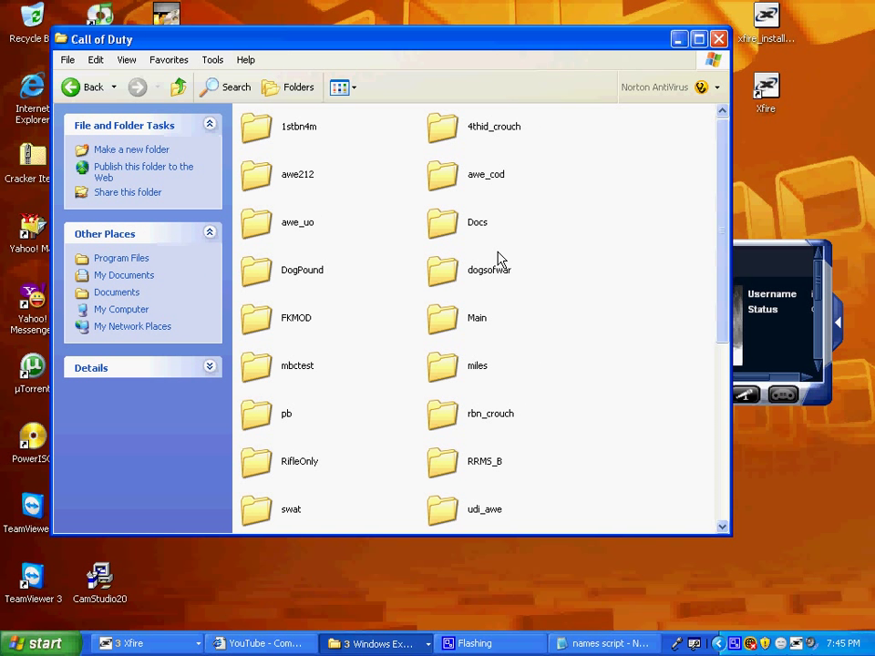
pyautogui.doubleClick(478, 317)
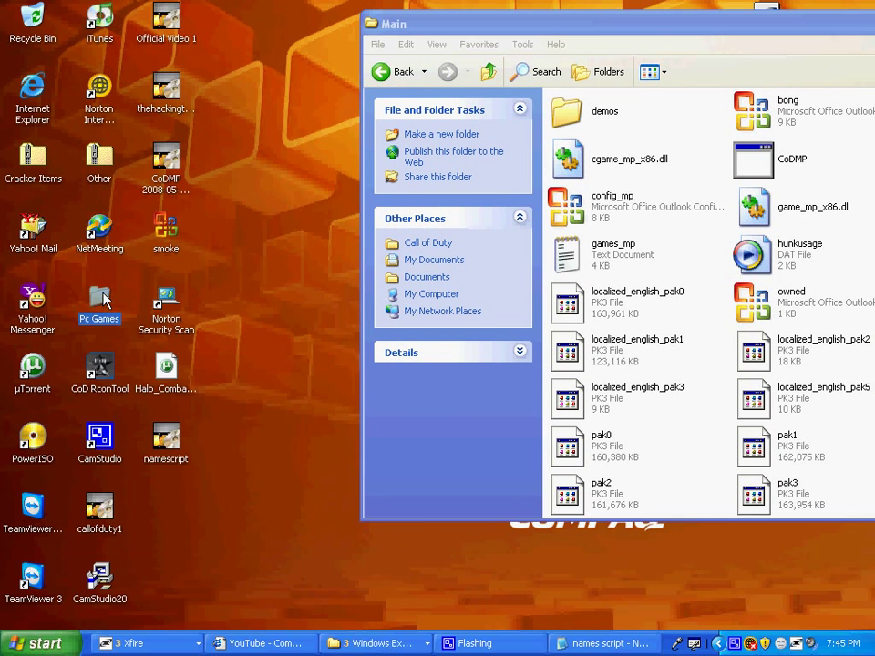
pyautogui.doubleClick(98, 300)
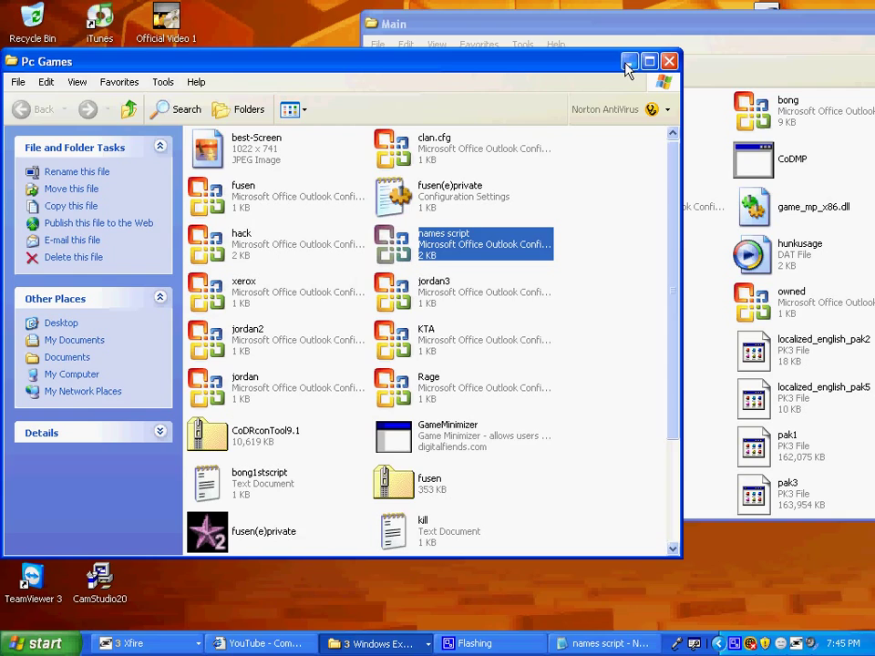